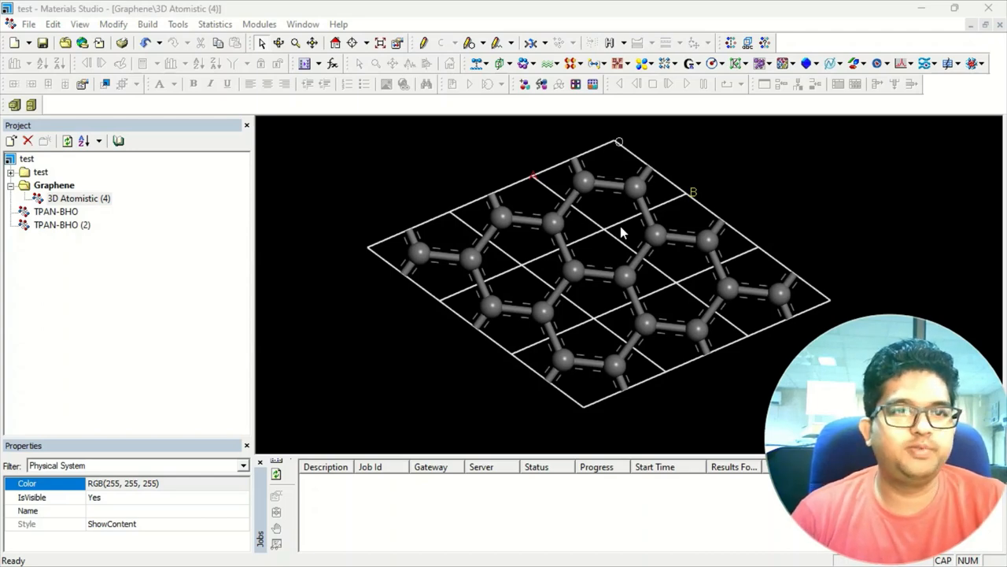
mouse_move(539, 332)
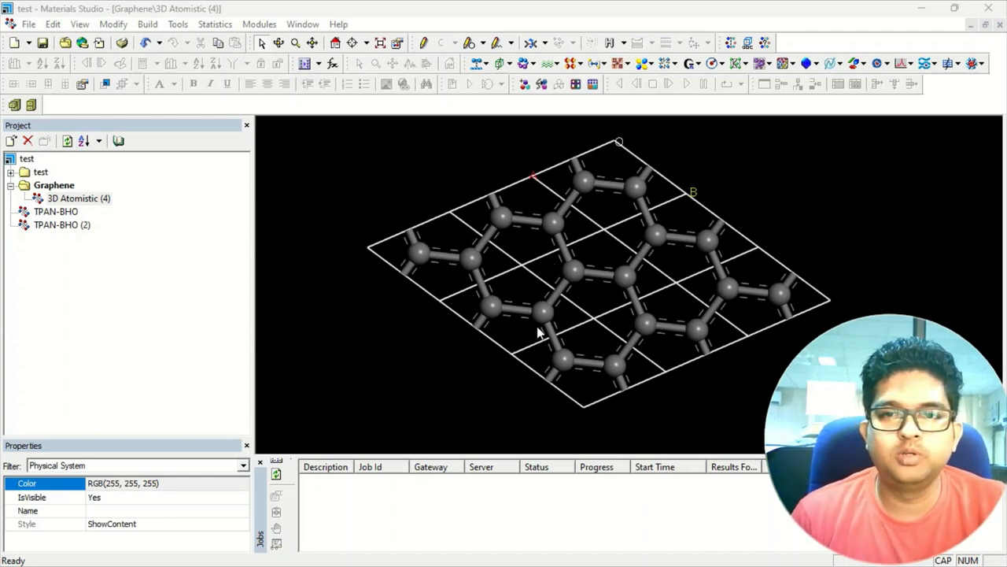
mouse_move(525, 378)
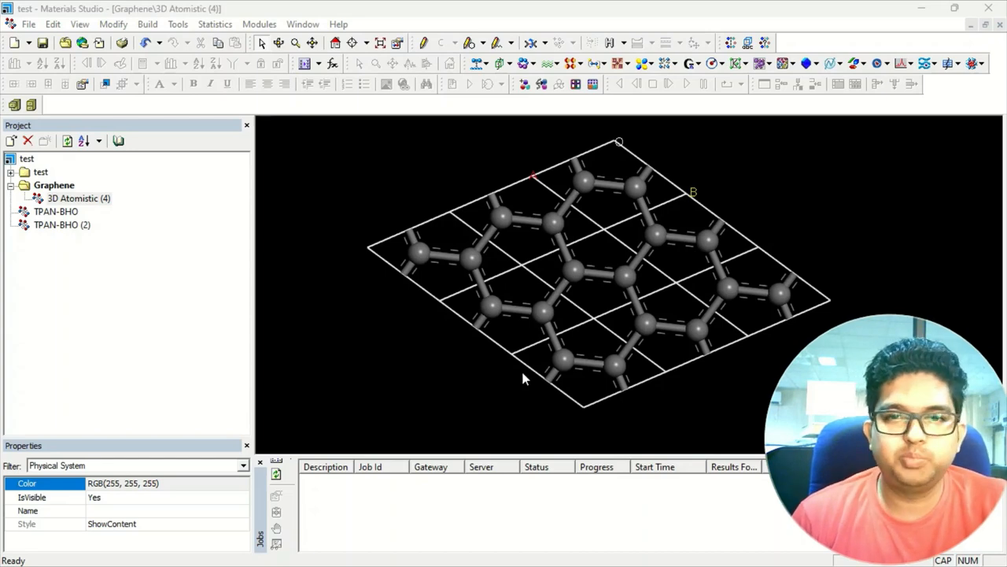
mouse_move(588, 456)
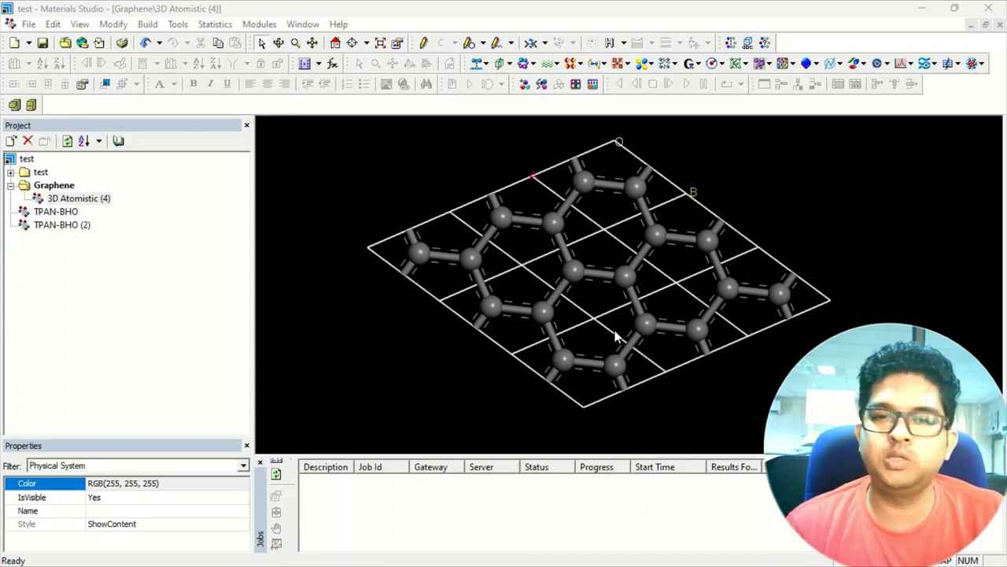
mouse_move(626, 255)
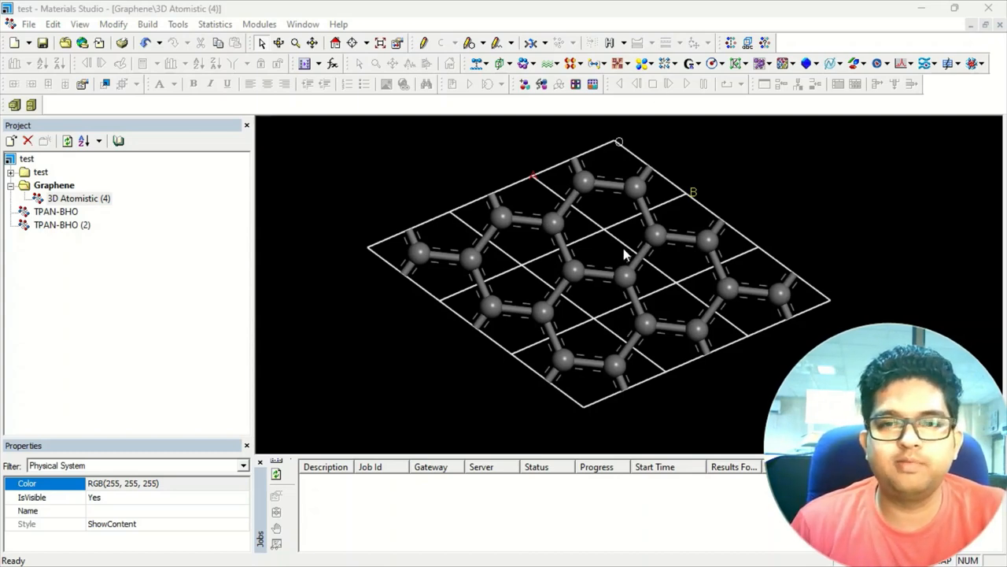
mouse_move(711, 233)
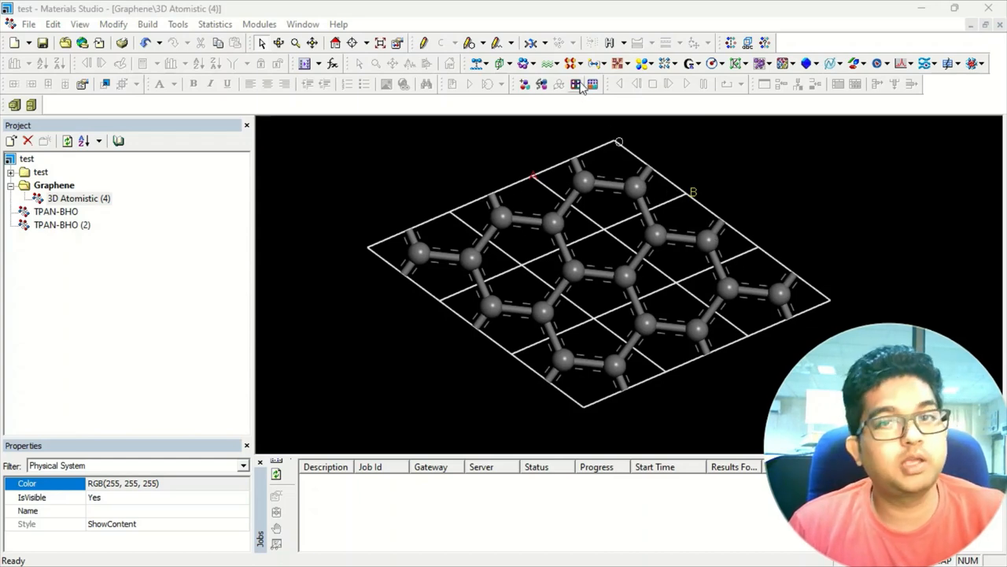
mouse_move(465, 223)
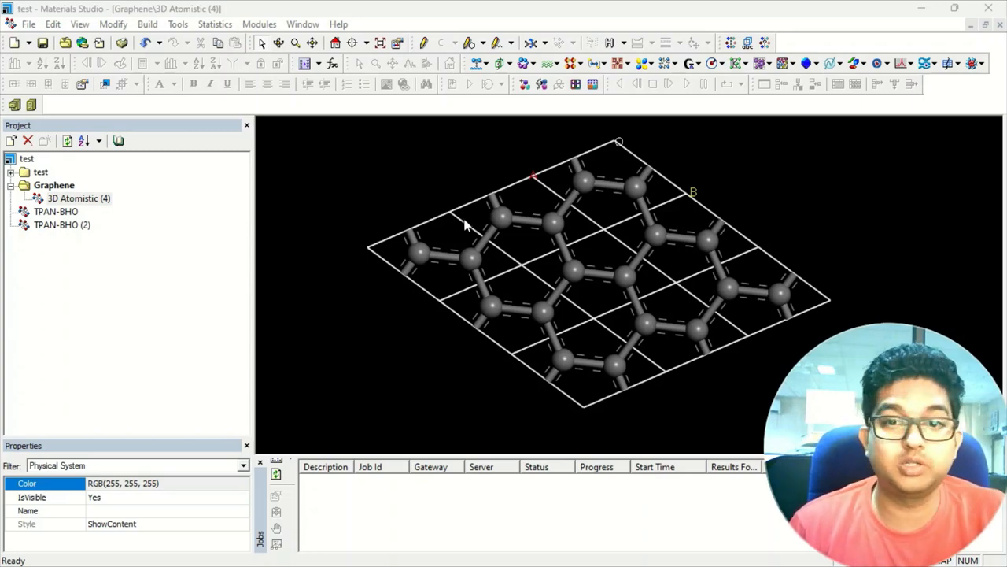
mouse_move(590, 245)
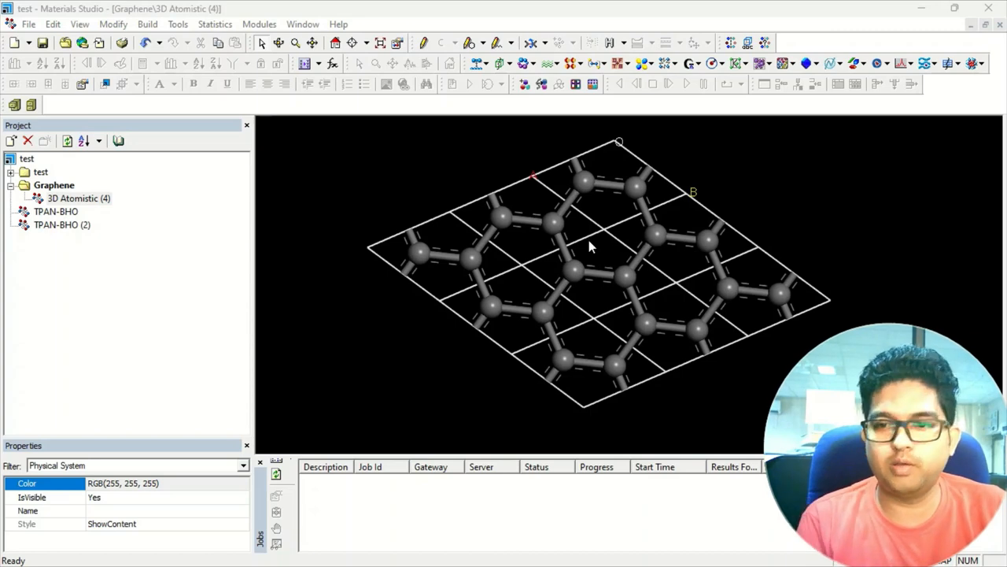
- Configure Forcite for Geometry Optimization with Optimize cell ticked and Ultra-fine quality
left_click(667, 63)
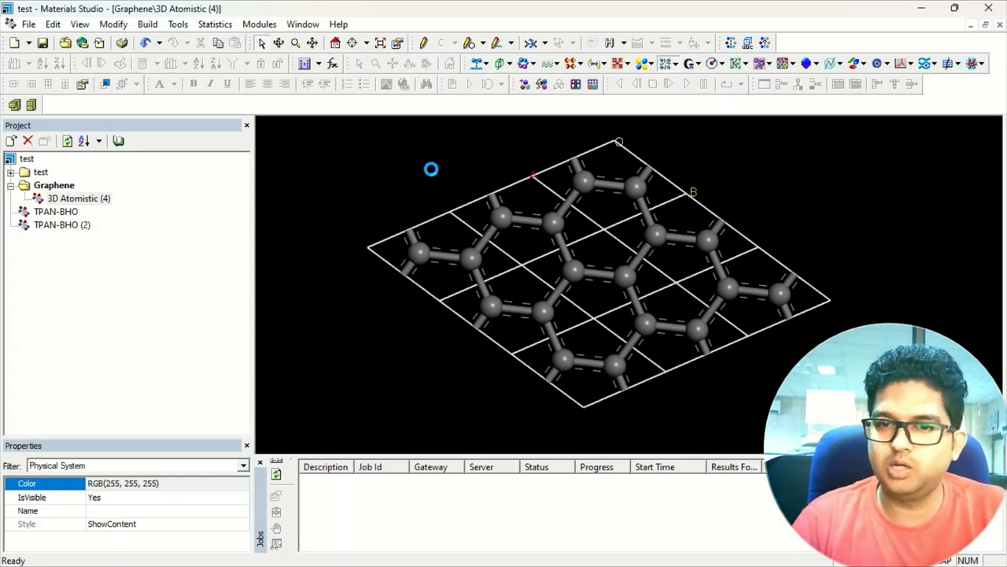
left_click(345, 243)
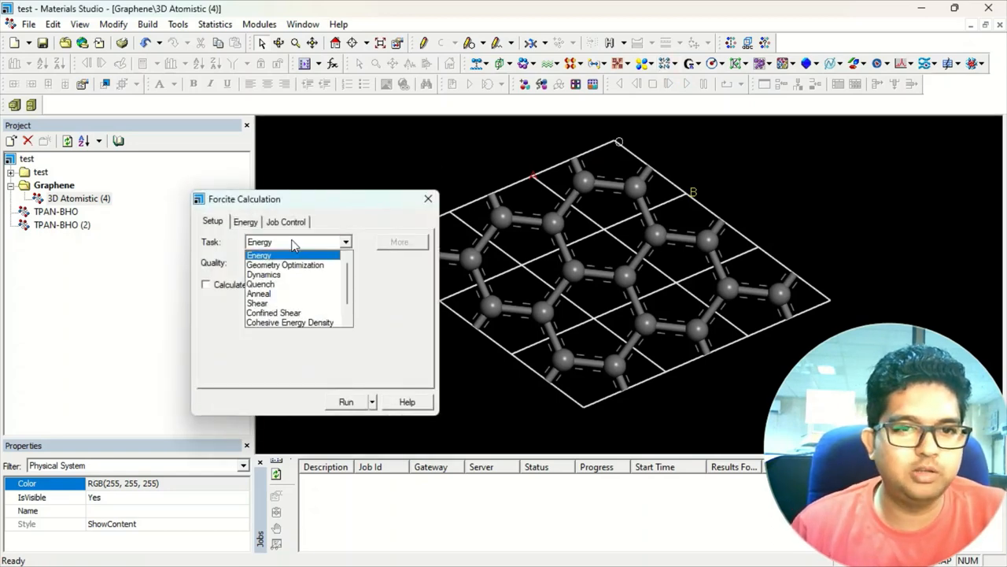
left_click(285, 264)
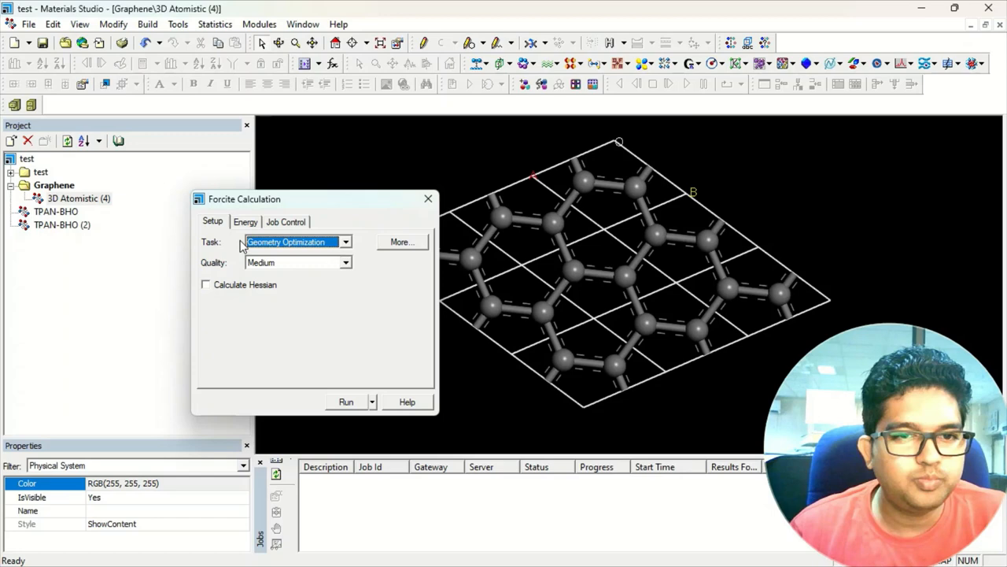
left_click(403, 242)
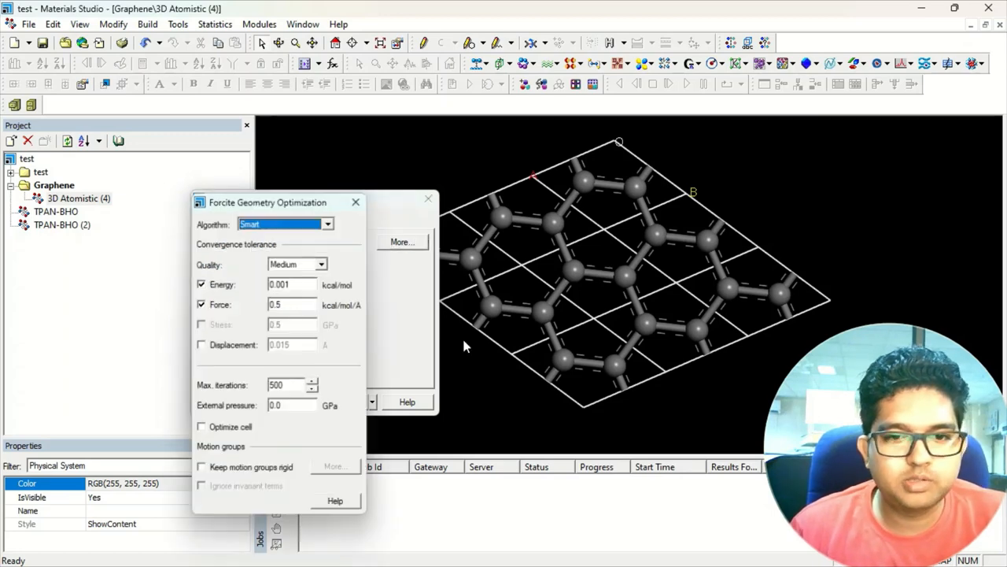
left_click(202, 428)
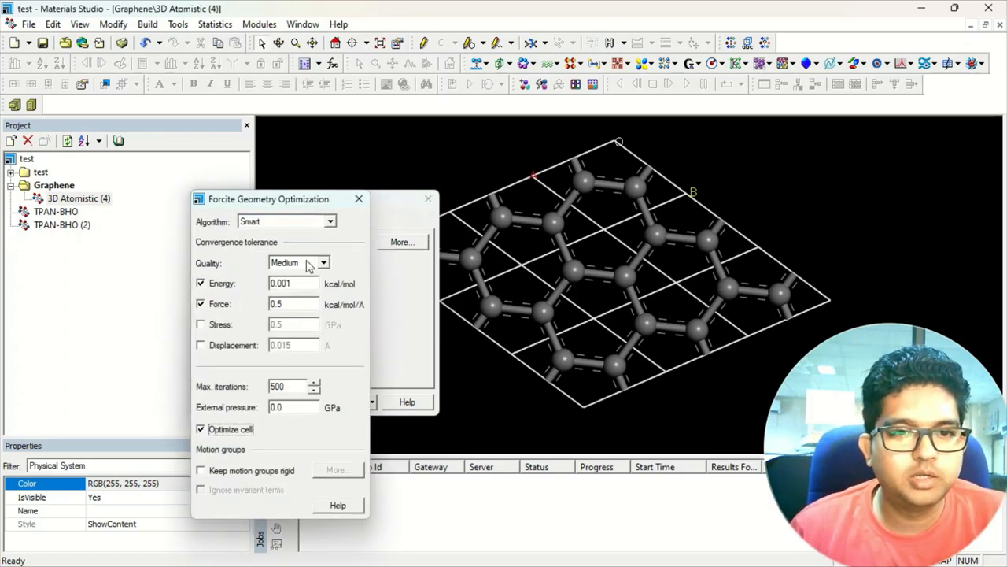
left_click(322, 261)
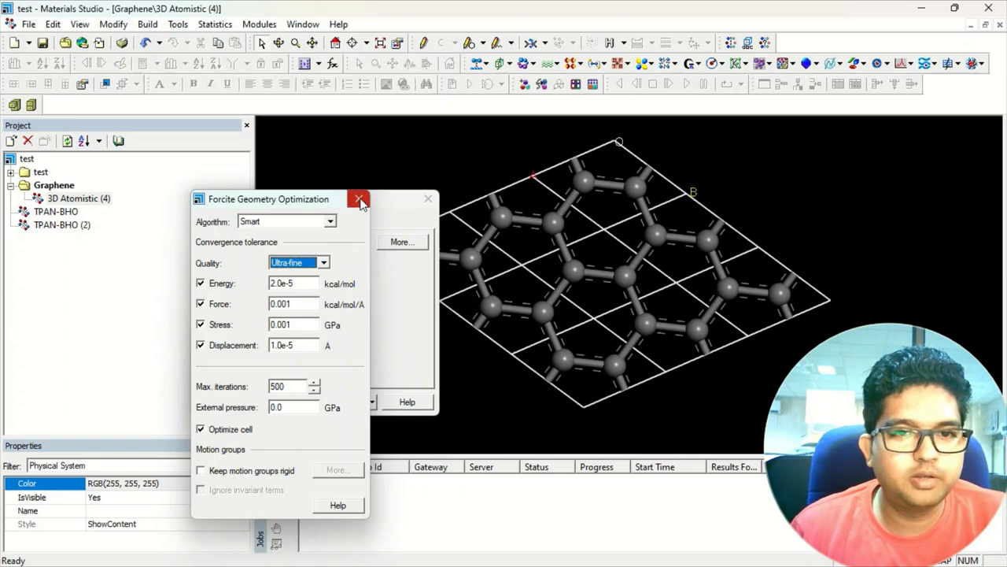
left_click(359, 198)
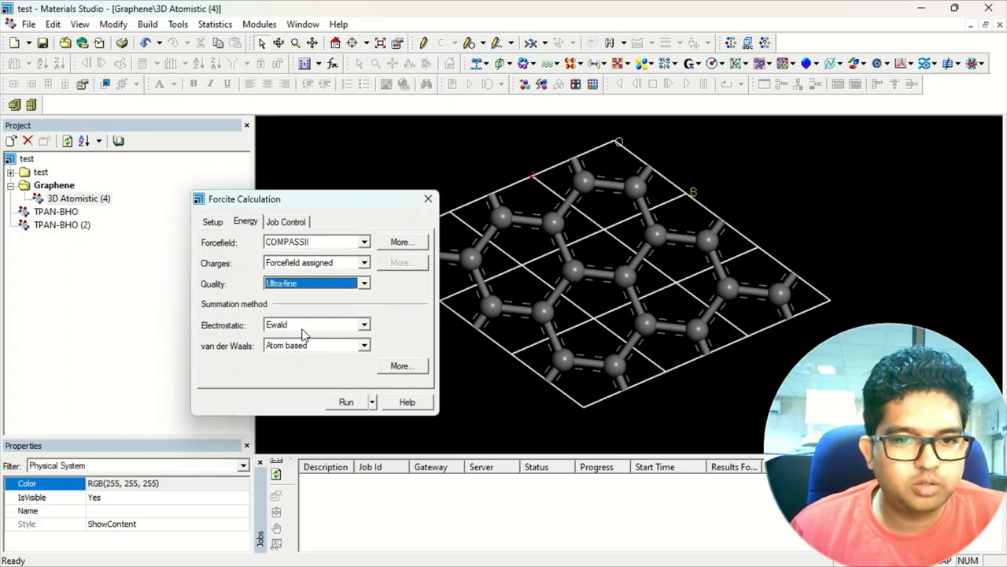
- Check non-bond and job control options, then run the job on My Computer with 12 cores
left_click(403, 365)
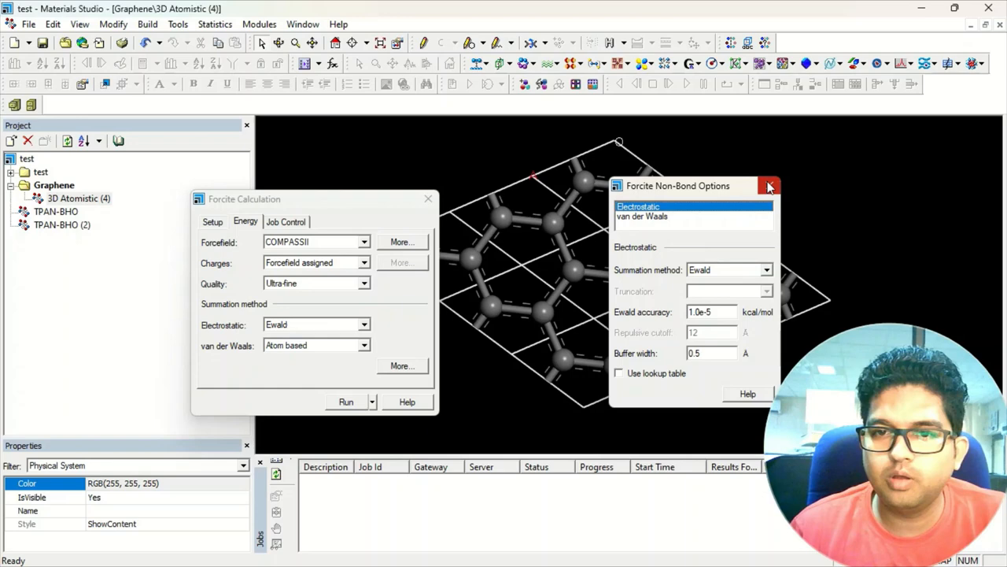
left_click(768, 186)
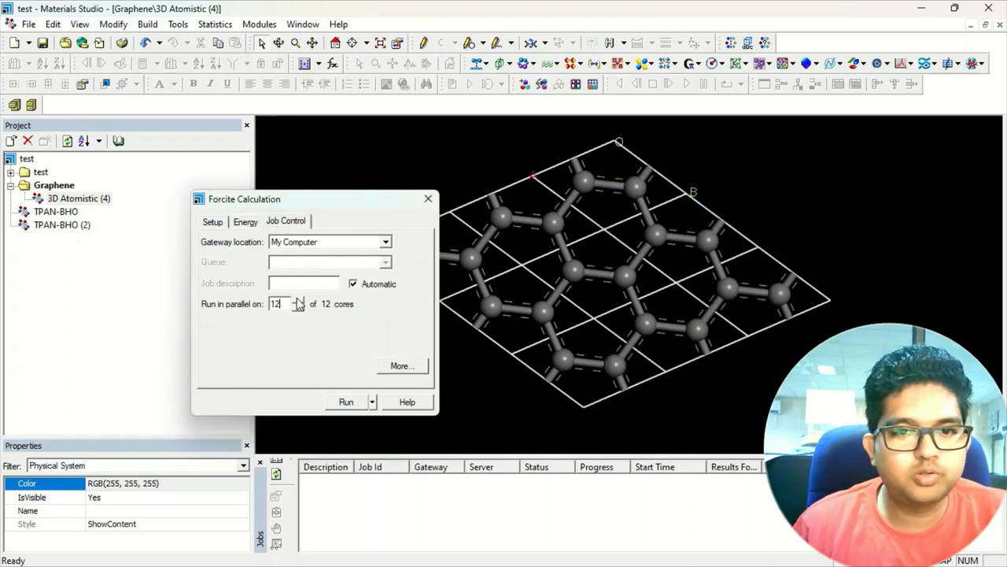
left_click(403, 365)
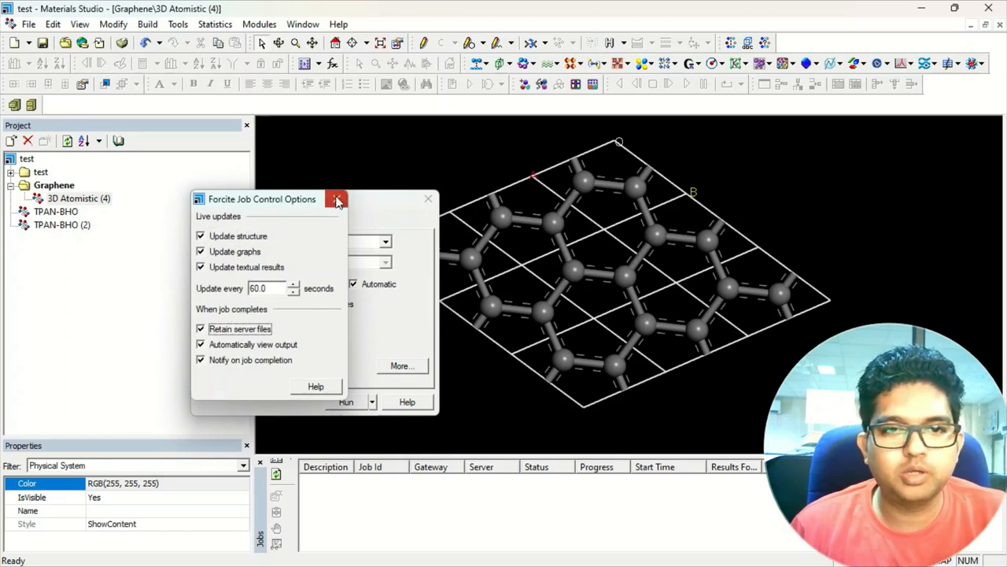
left_click(337, 199)
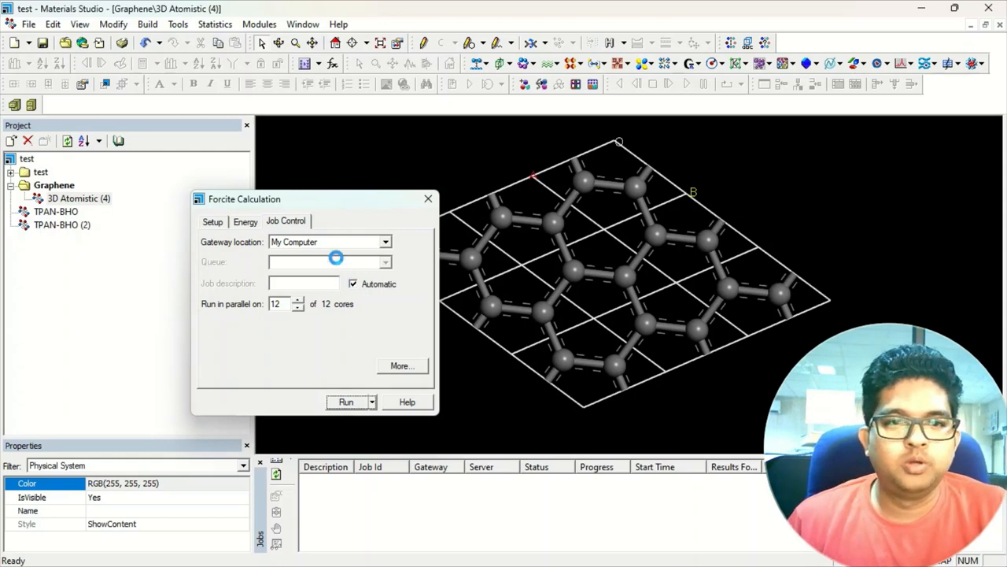
left_click(346, 401)
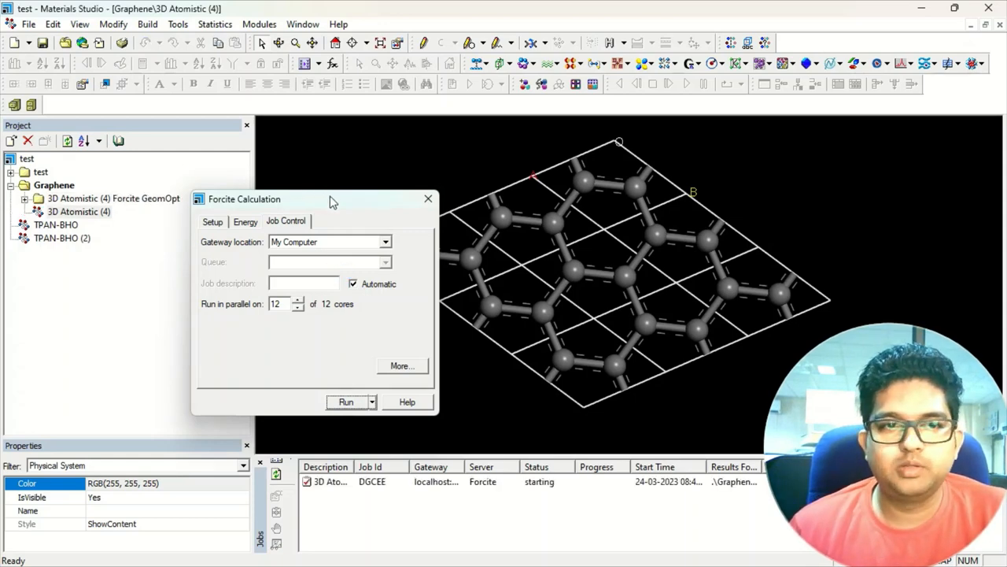
- Wait for the job, dismiss the Job Completed notice and view the optimized GeomOpt graphene
left_click_drag(331, 198, 205, 257)
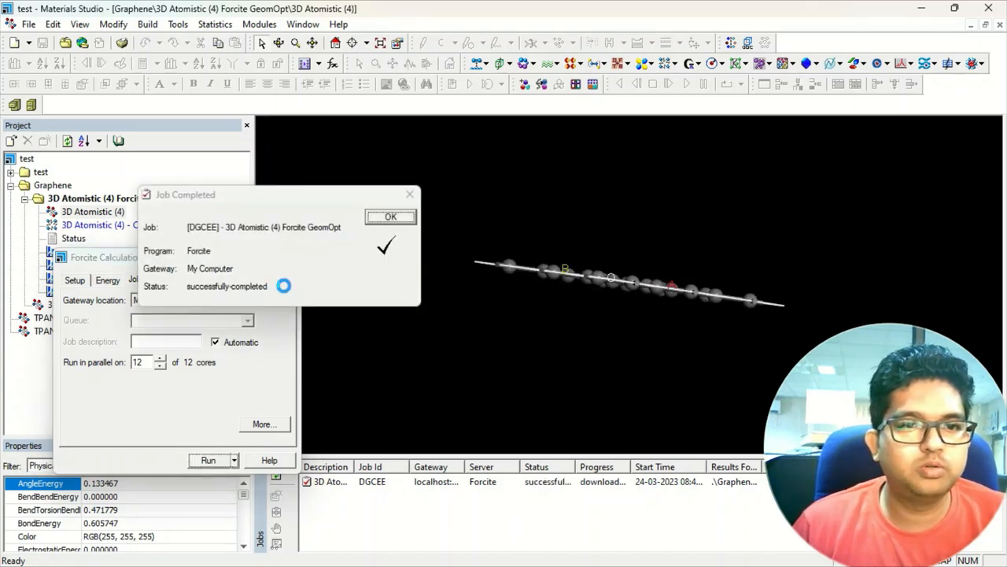
left_click(390, 217)
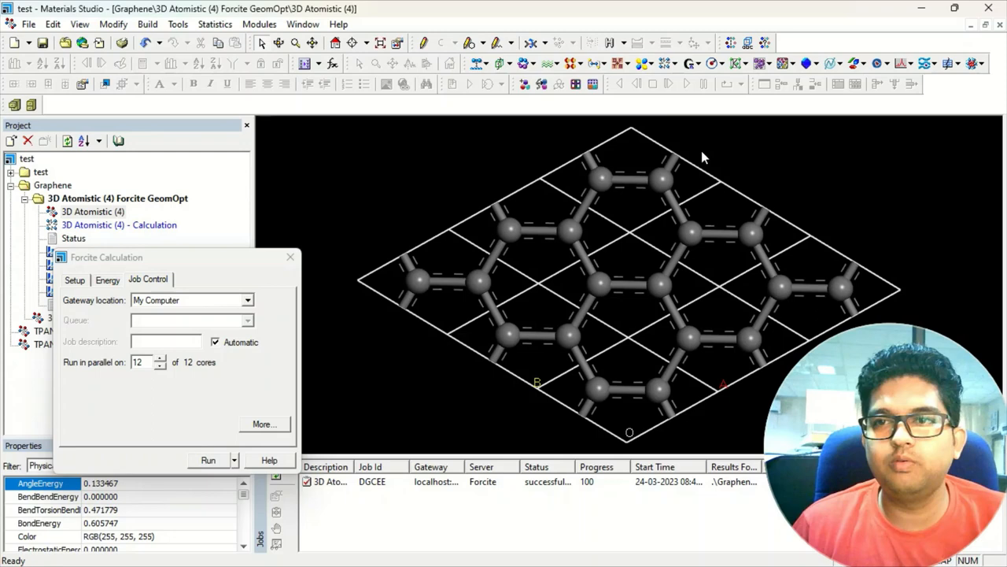
mouse_move(722, 145)
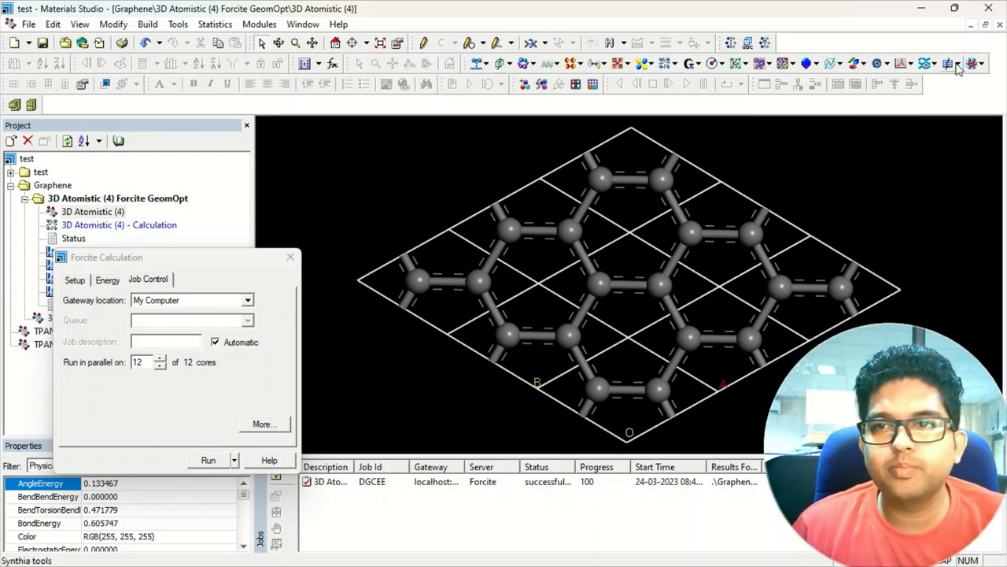
- Inspect Reflex Pattern Processing smoothing and scaling settings, then return to the Reflex menu
left_click(258, 24)
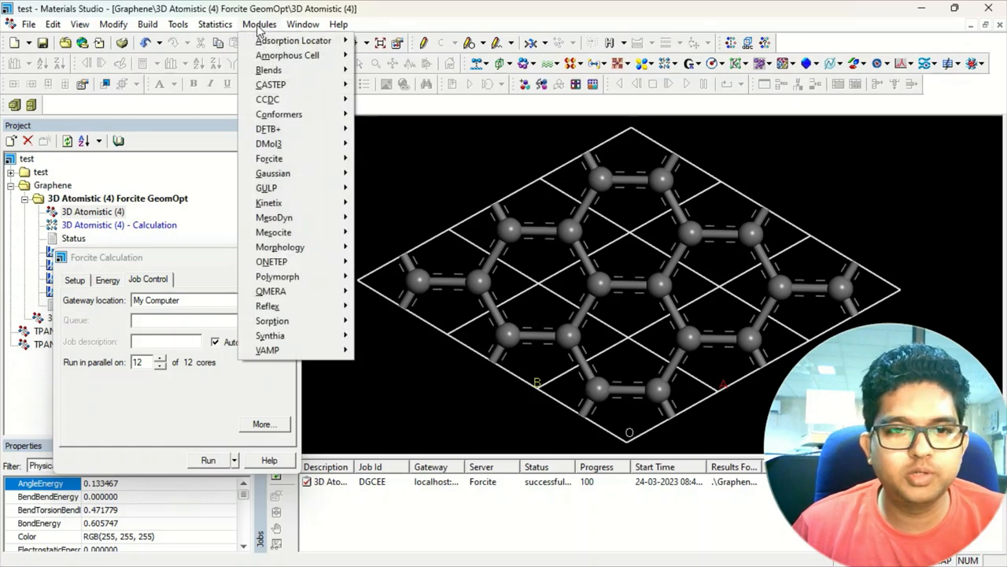
mouse_move(268, 305)
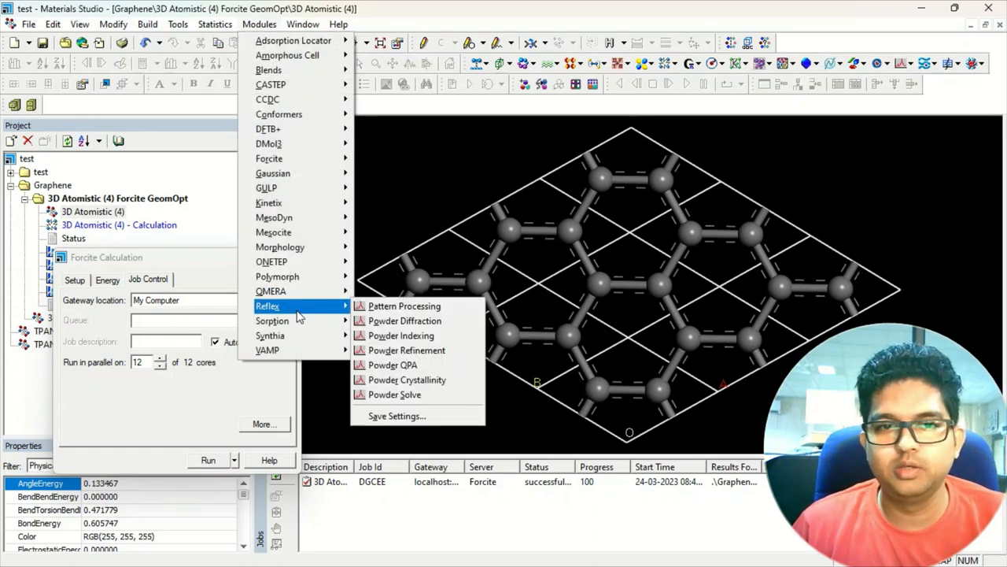
mouse_move(307, 314)
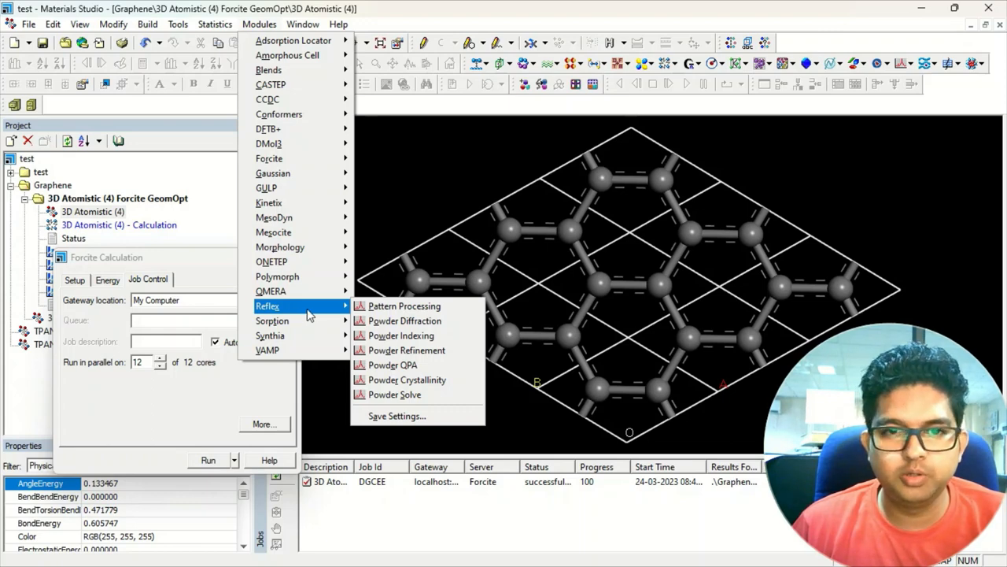
mouse_move(404, 306)
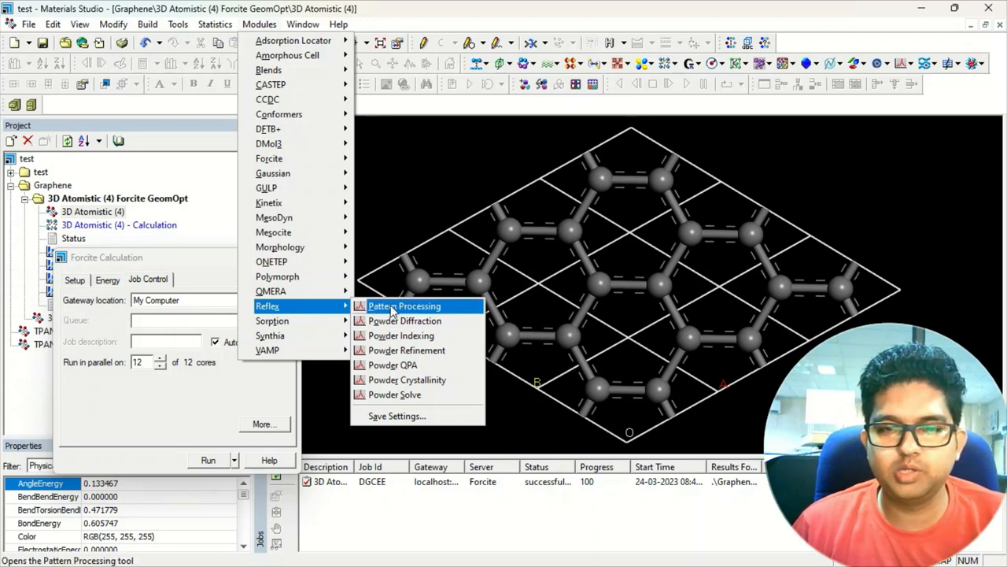
left_click(403, 305)
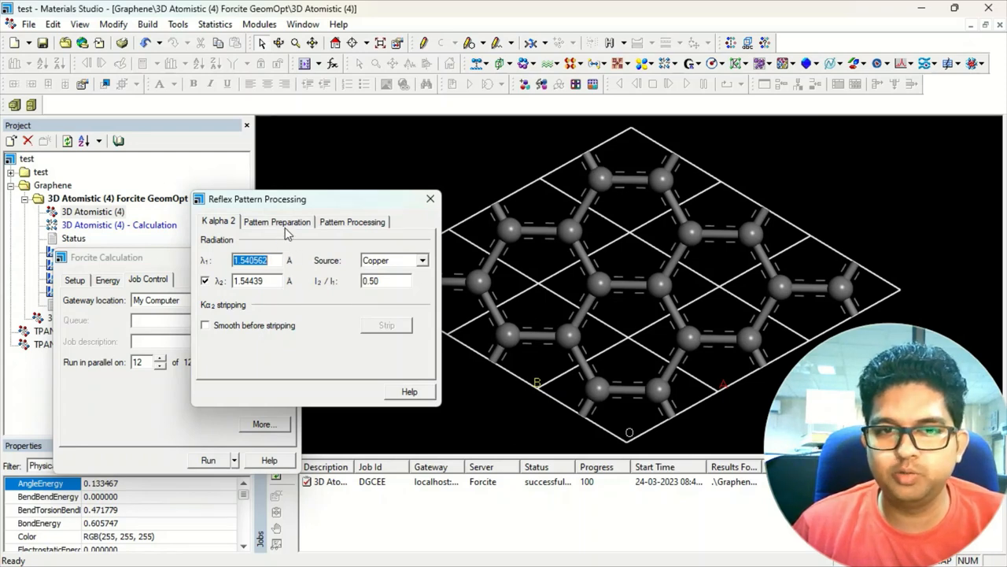
left_click(352, 220)
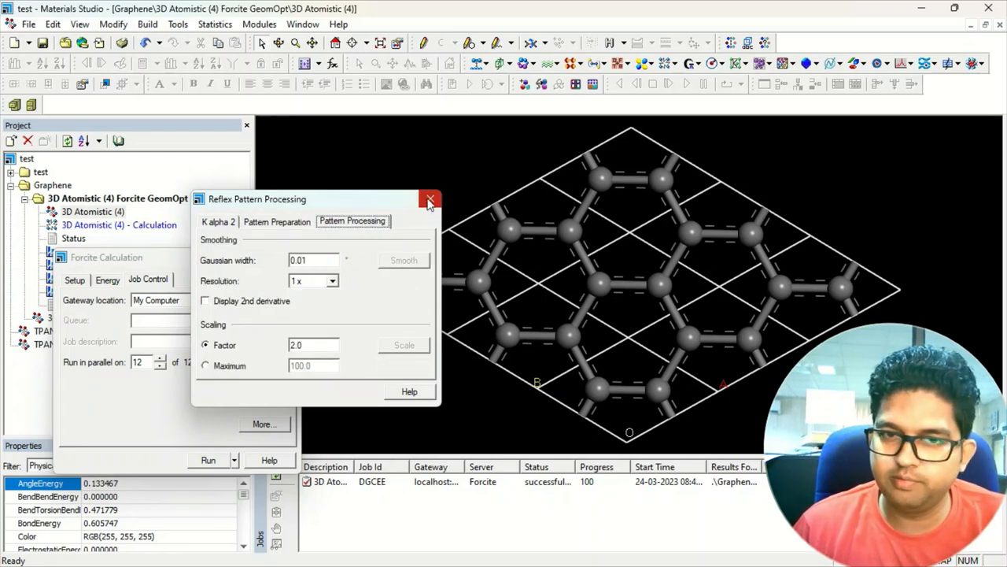
left_click(258, 24)
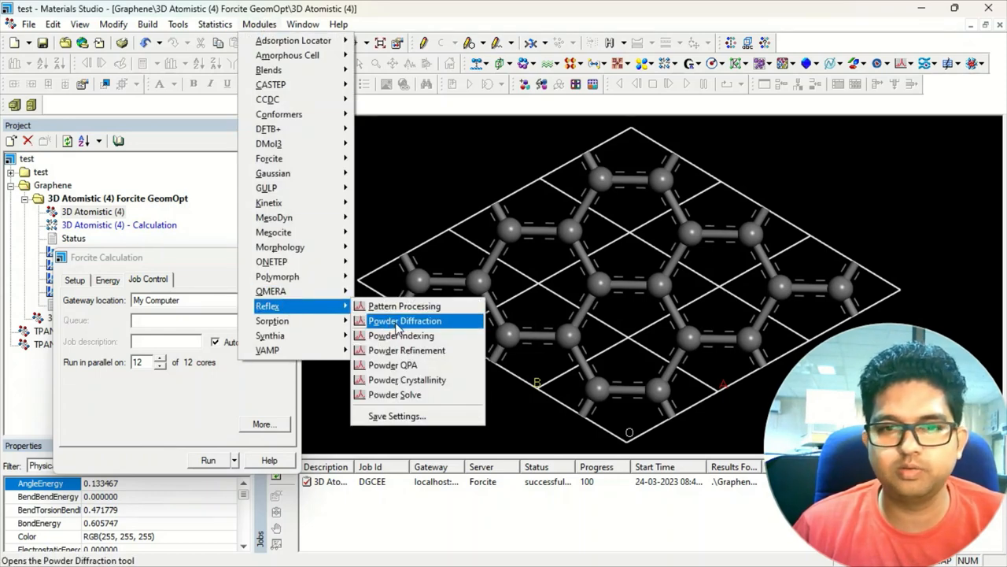
- Calculate the Reflex Powder Diffraction pattern over 5–45° 2-theta, giving peaks near 27° and 43°
left_click(404, 321)
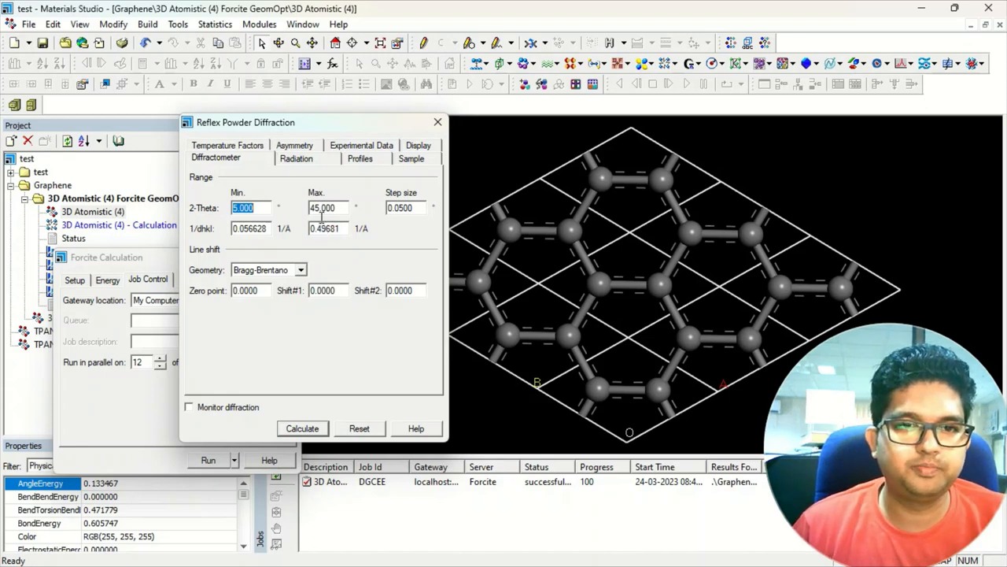
left_click(302, 428)
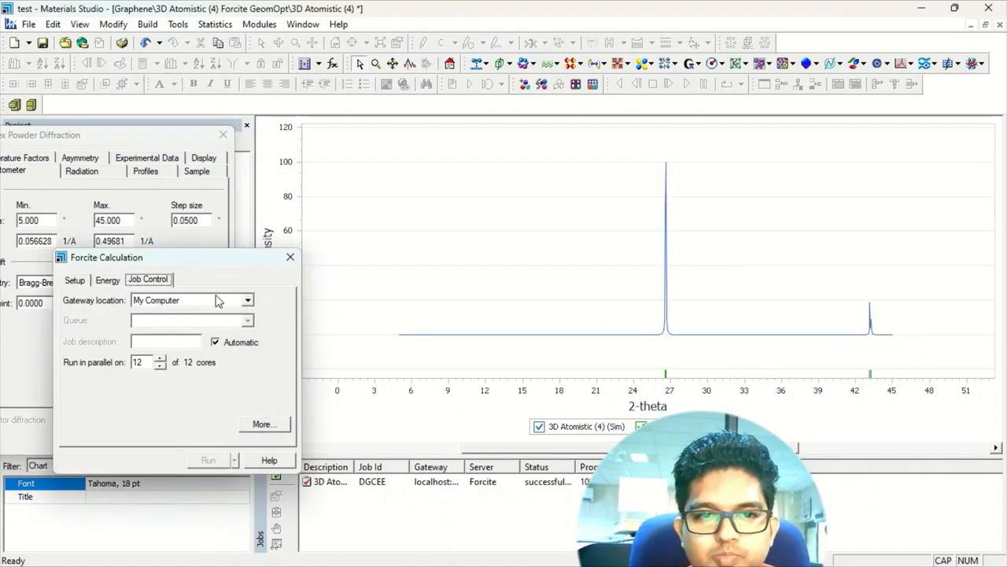
- Close Forcite Calculation and untick Observed Reflections so only the simulated curve shows
left_click(290, 257)
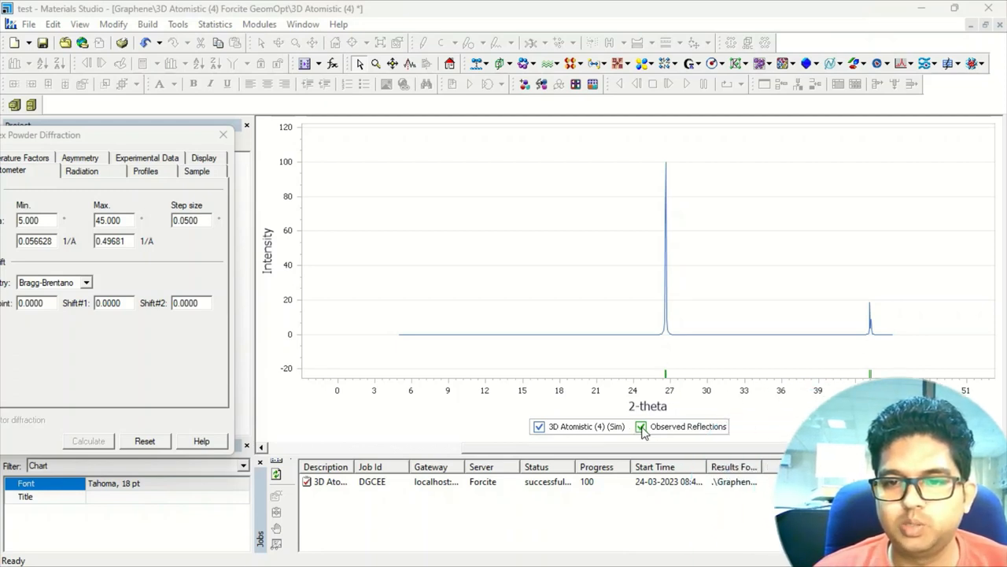
left_click(643, 425)
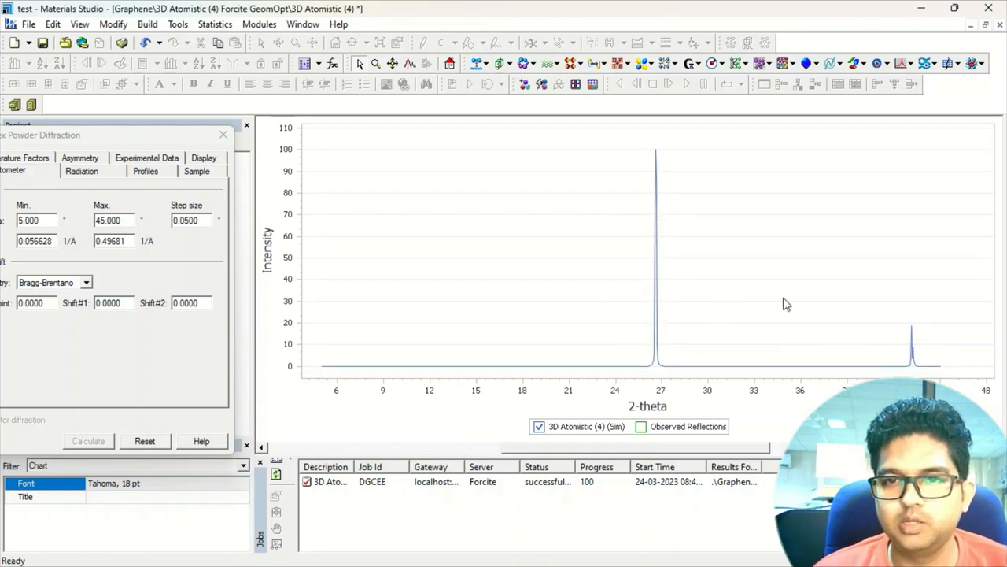
mouse_move(738, 293)
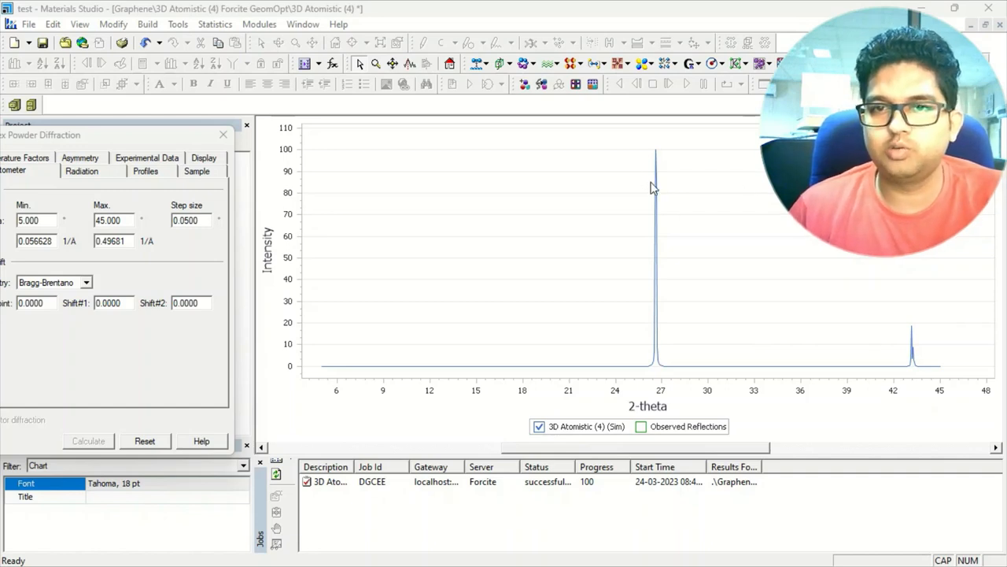
mouse_move(680, 415)
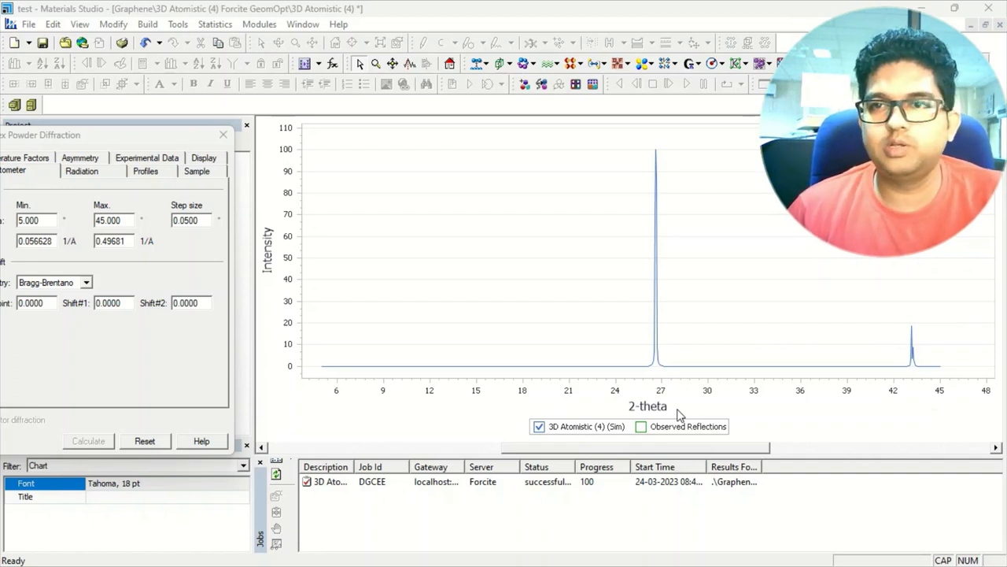
mouse_move(700, 289)
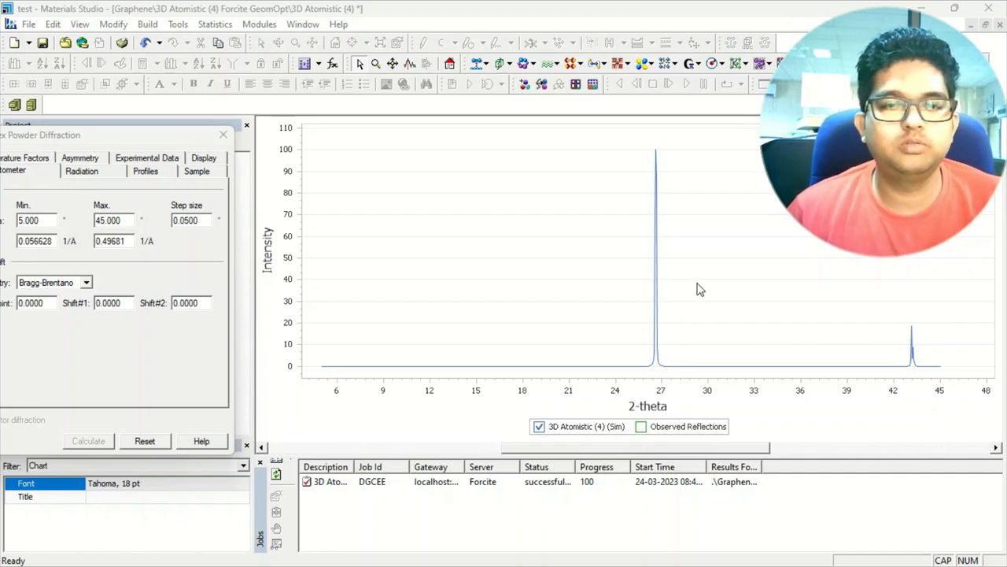